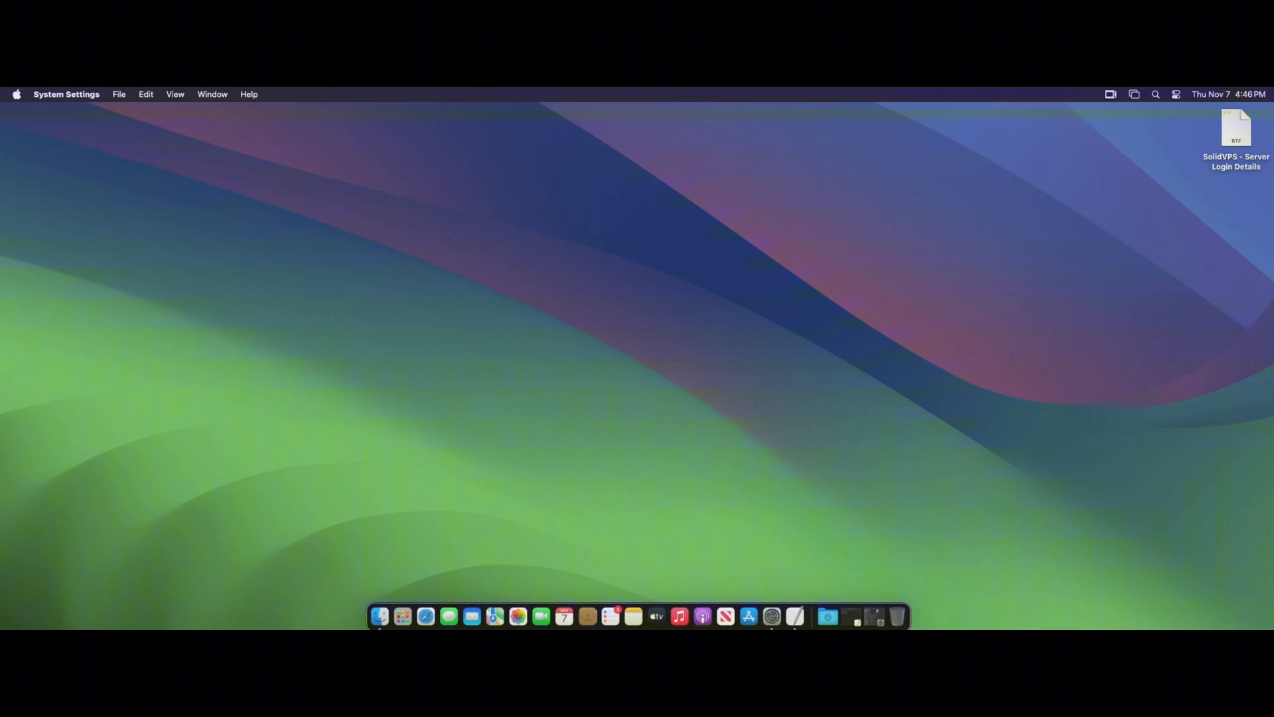
{"action": "mouse_move", "coordinate": [746, 598]}
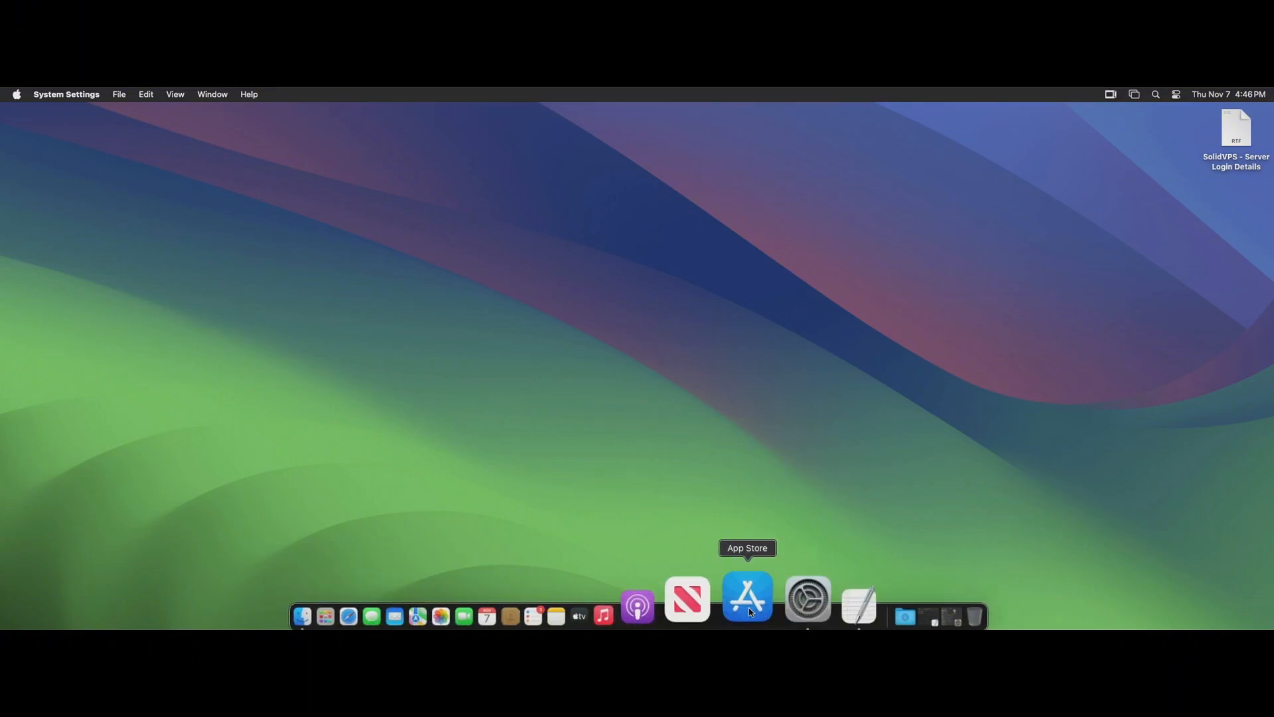
Launch the App Store from the Dock
{"action": "left_click", "coordinate": [746, 601]}
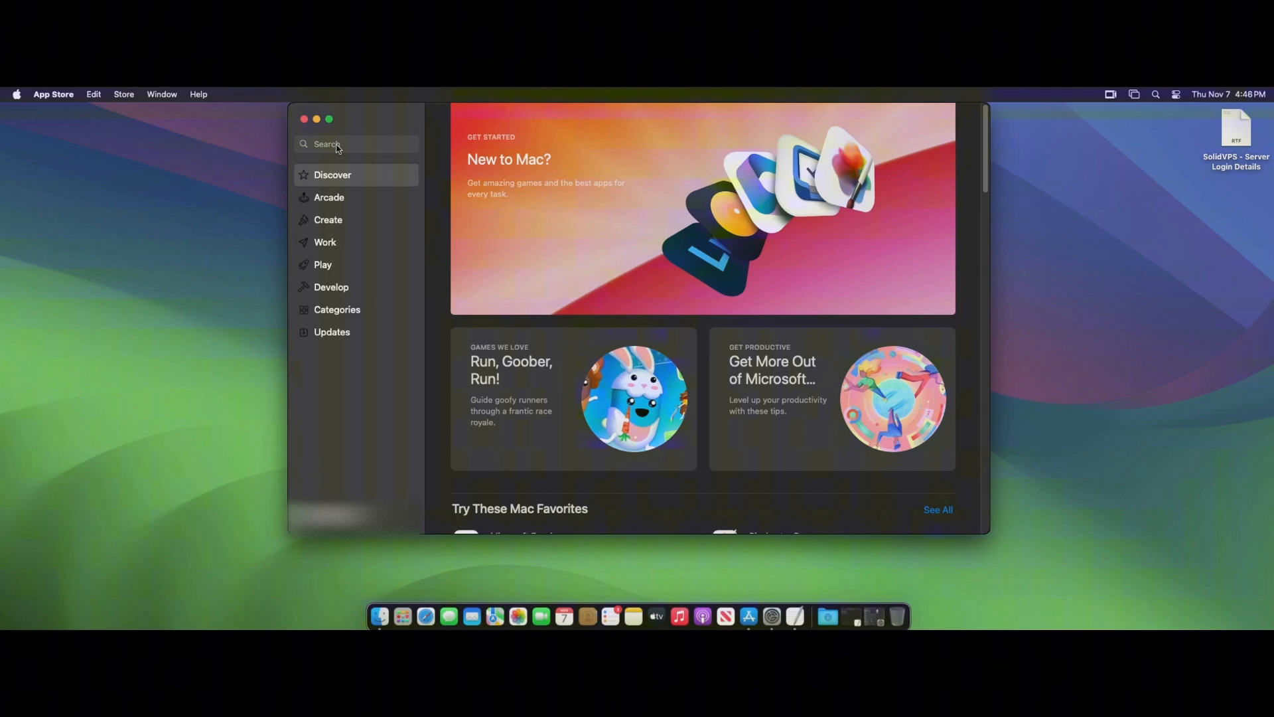
Search the App Store for 'windows app'
{"action": "left_click", "coordinate": [356, 144]}
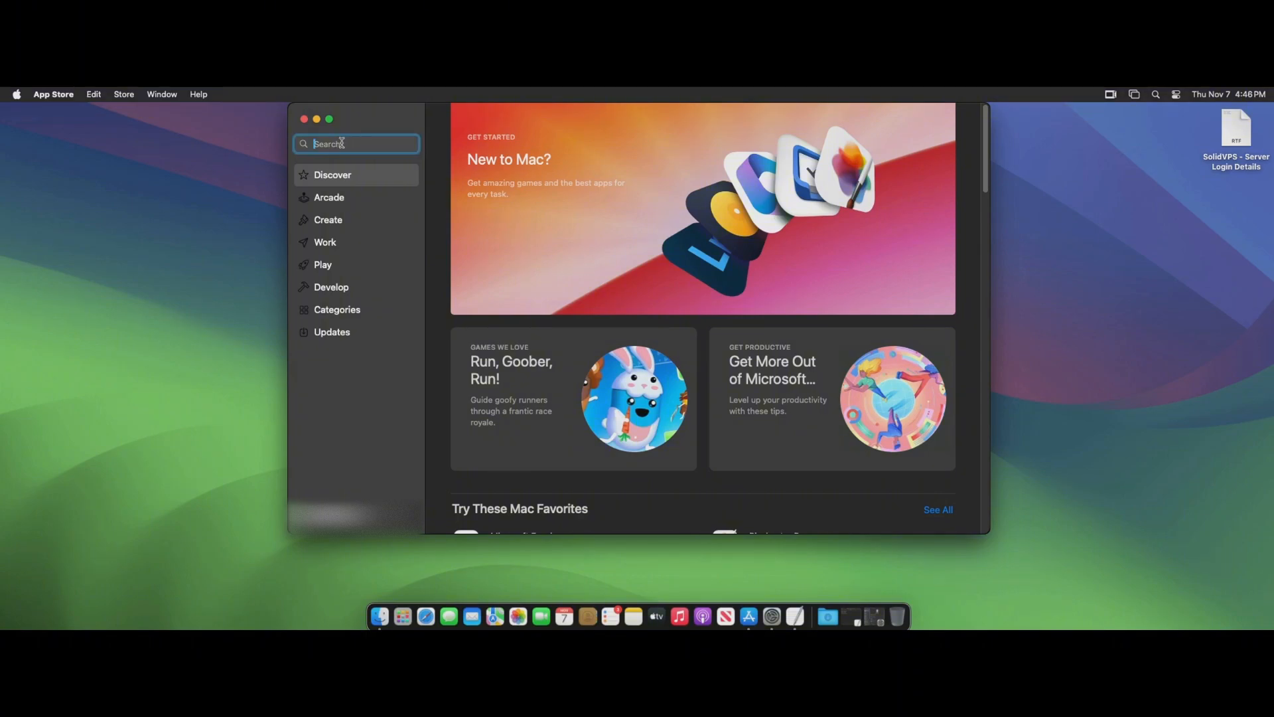
{"action": "type", "text": "windows"}
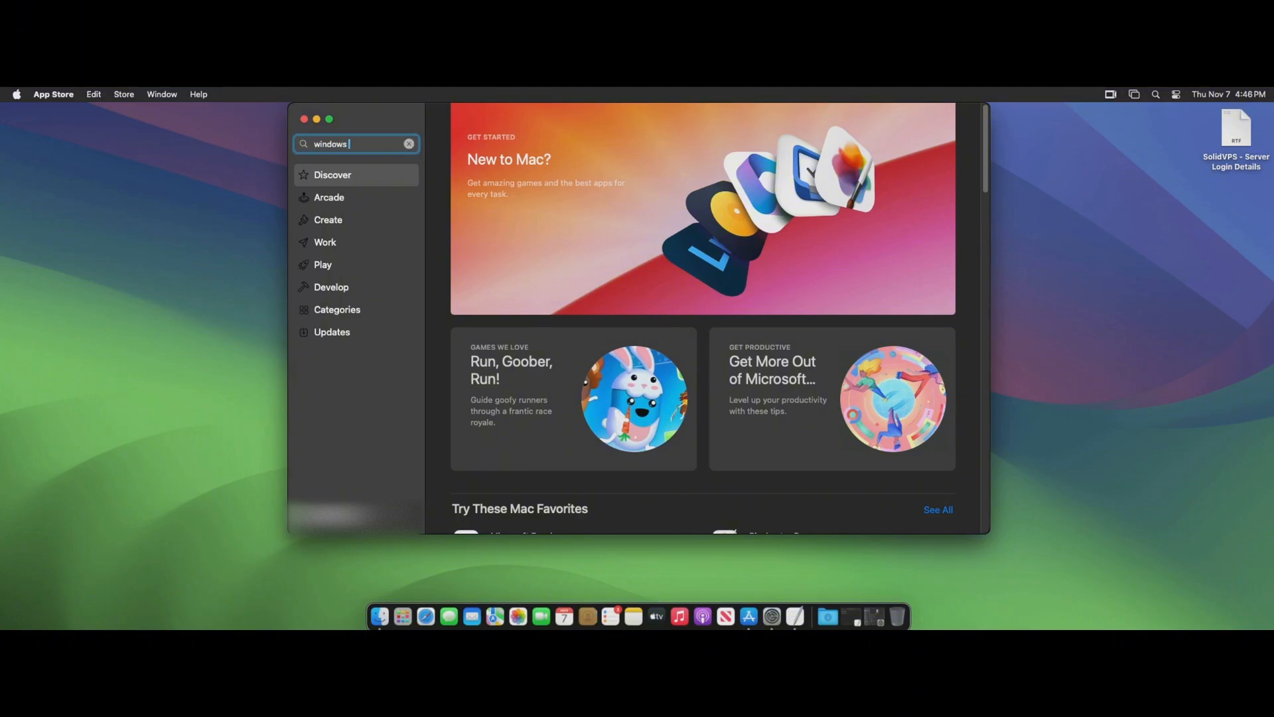
{"action": "type", "text": "app"}
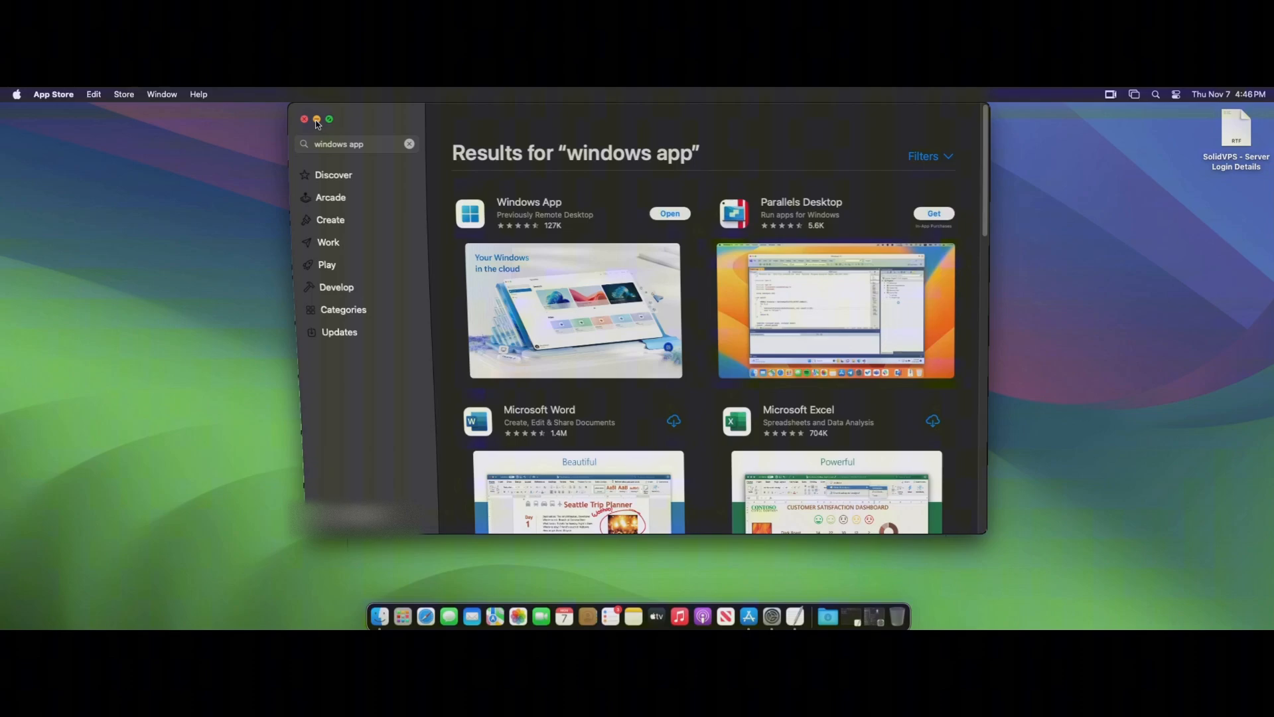
Close the App Store, open Windows App and decline sharing usage data
{"action": "left_click", "coordinate": [669, 213]}
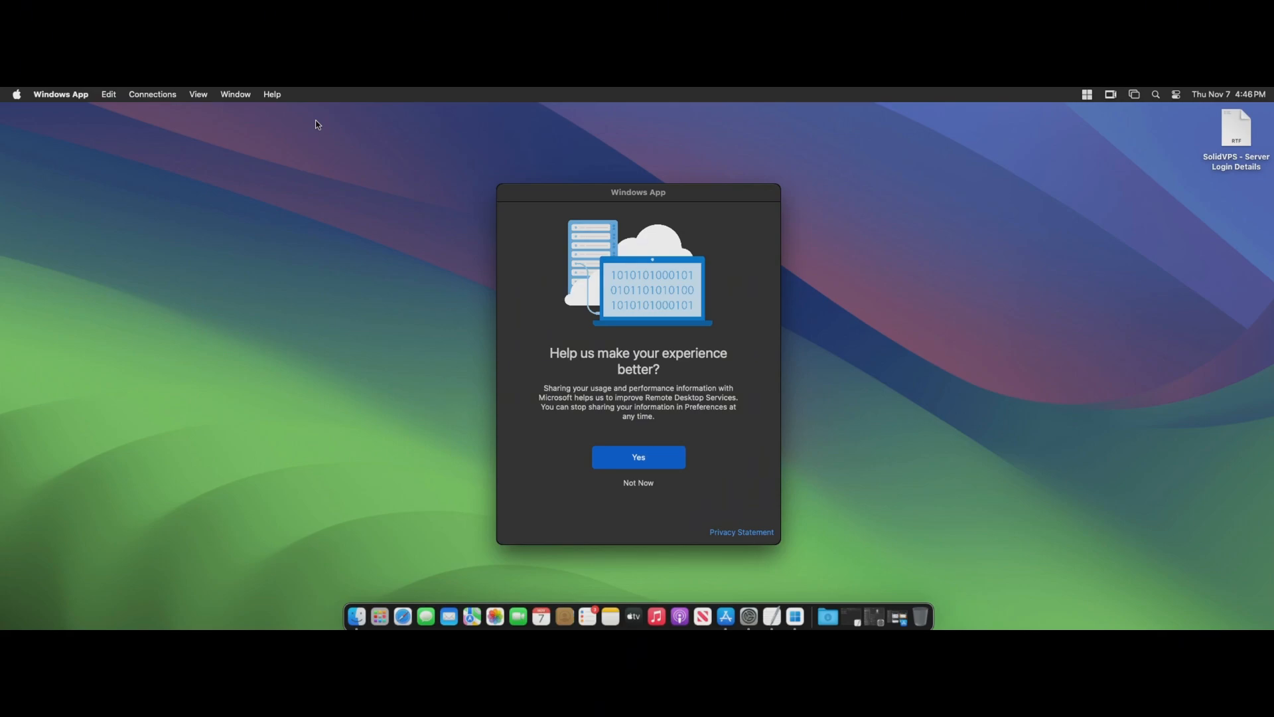
{"action": "mouse_move", "coordinate": [330, 127]}
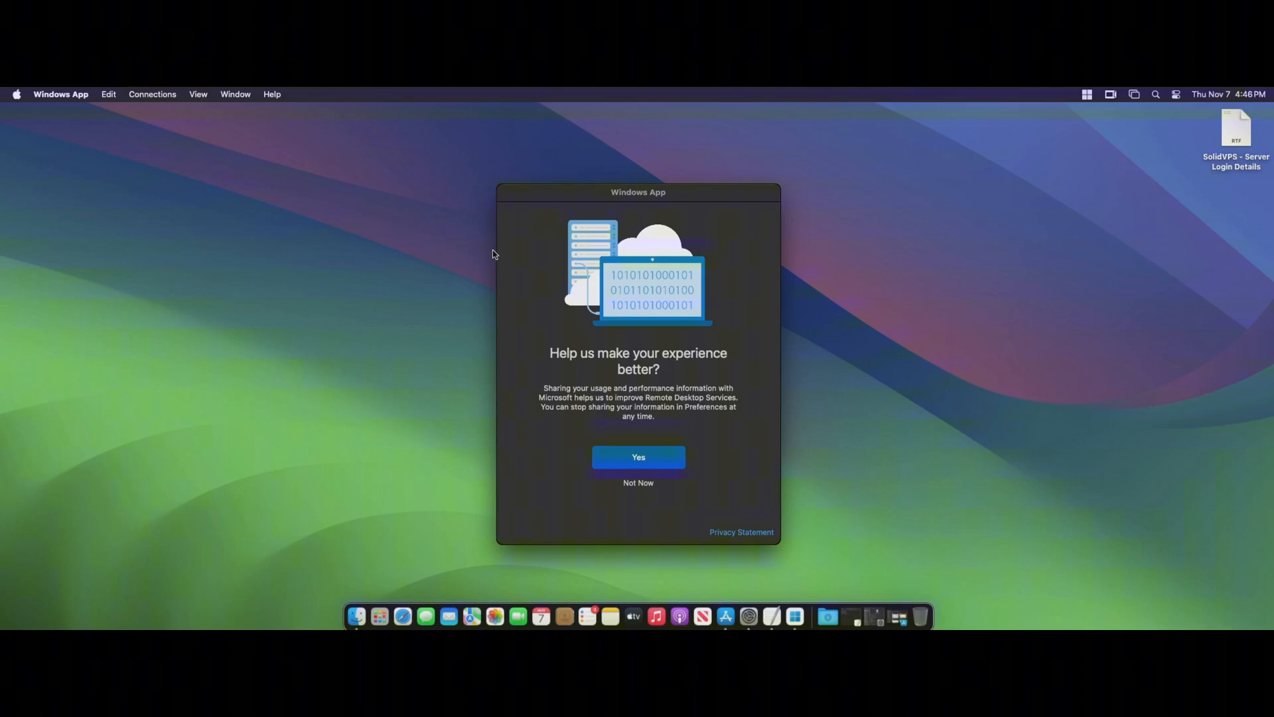
{"action": "mouse_move", "coordinate": [683, 524]}
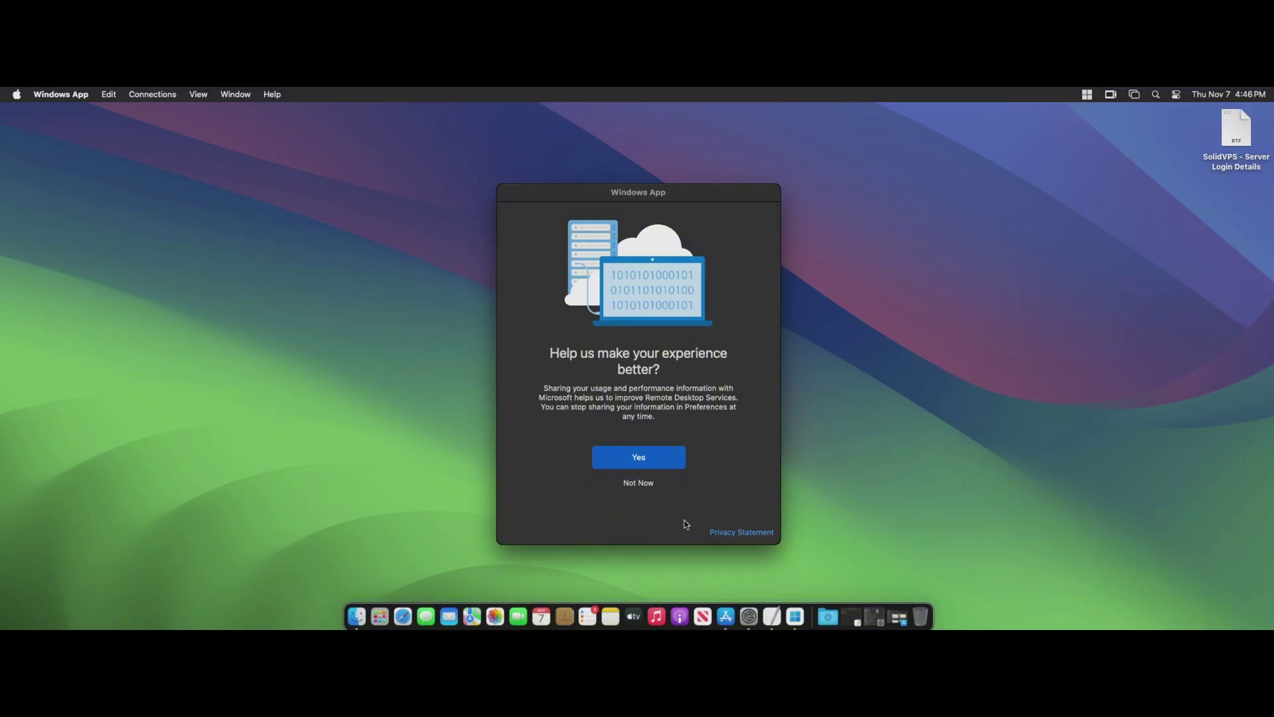
{"action": "mouse_move", "coordinate": [658, 507]}
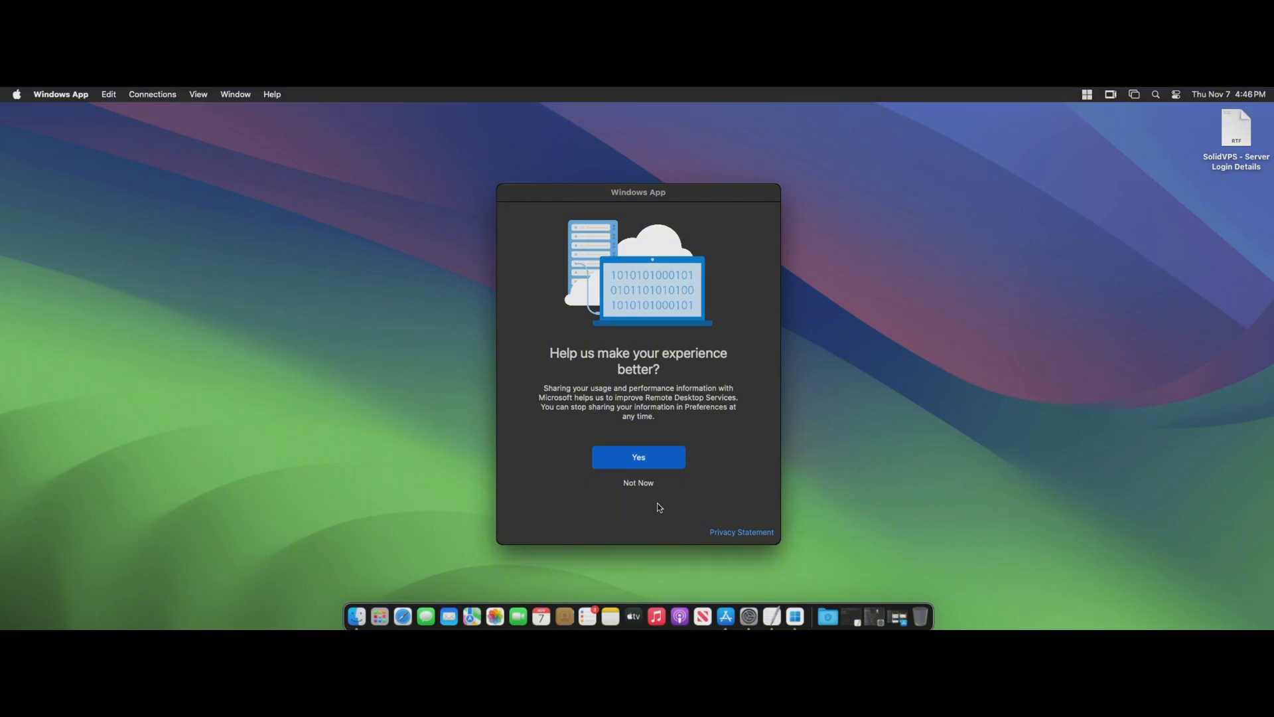
{"action": "mouse_move", "coordinate": [656, 500]}
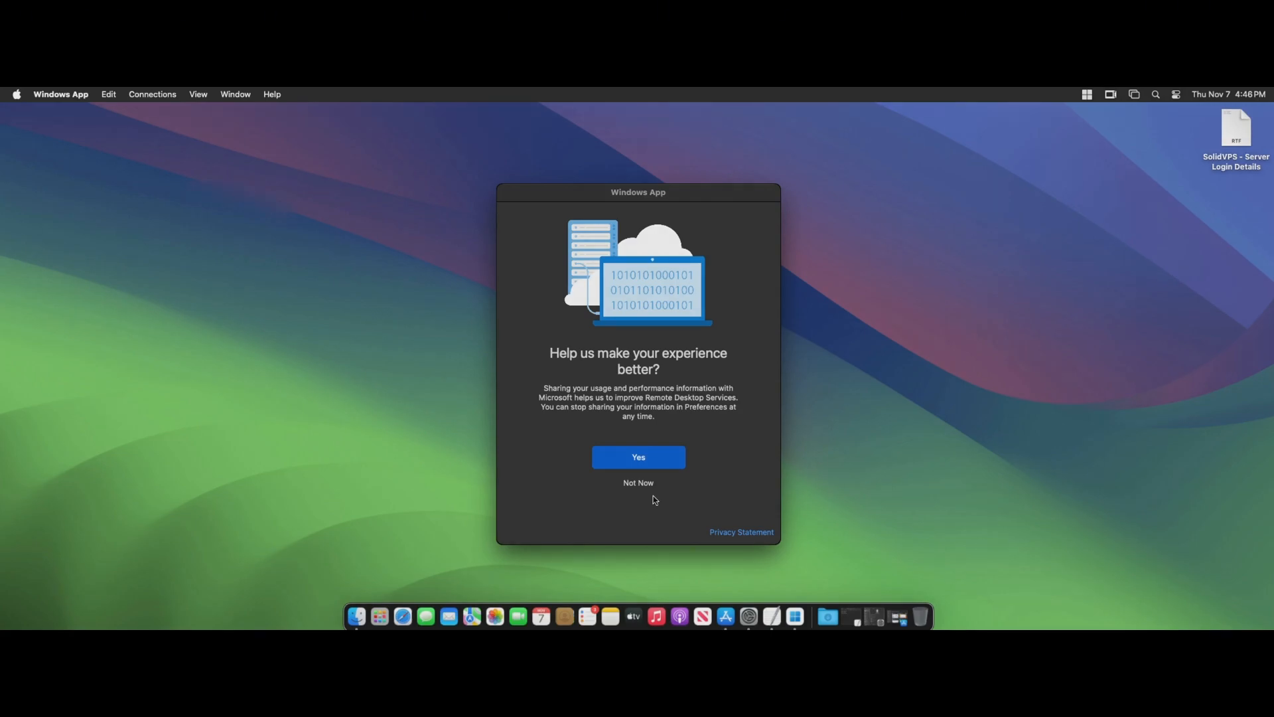
{"action": "double_click", "coordinate": [1236, 130]}
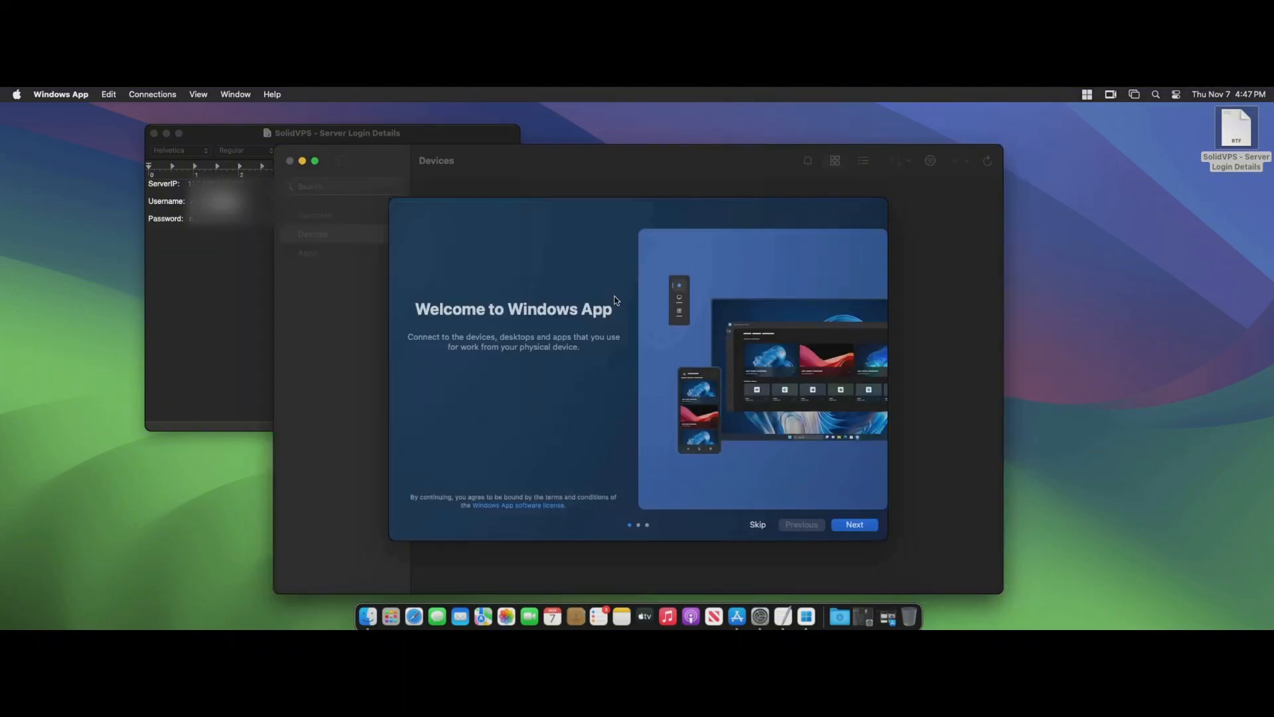
{"action": "mouse_move", "coordinate": [832, 535]}
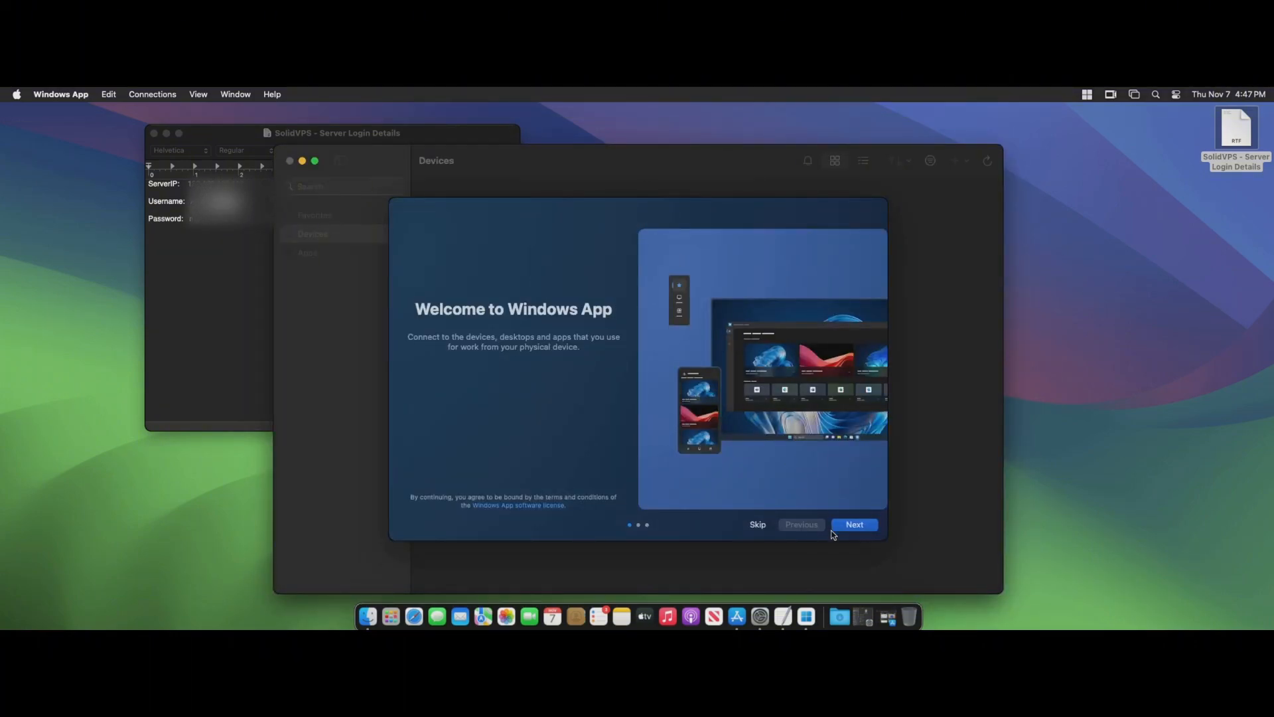
{"action": "mouse_move", "coordinate": [757, 525]}
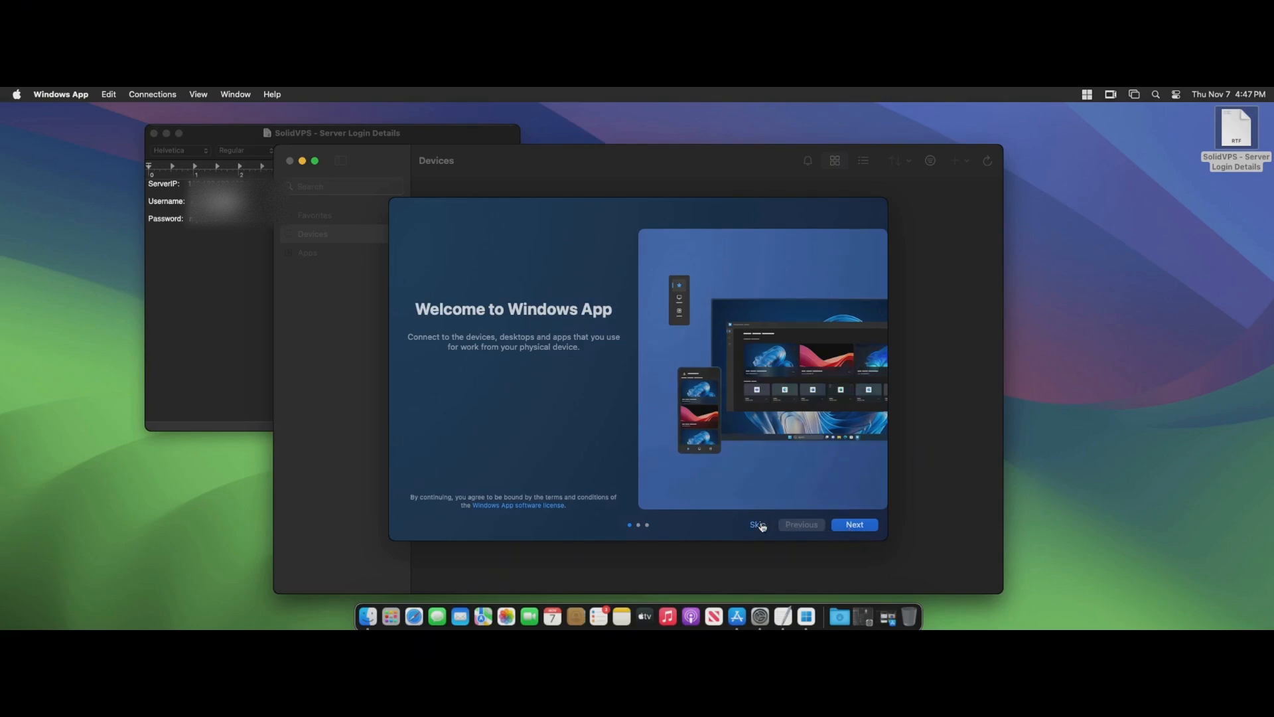
Skip the welcome tour and choose Add PC from the + menu
{"action": "left_click", "coordinate": [756, 524]}
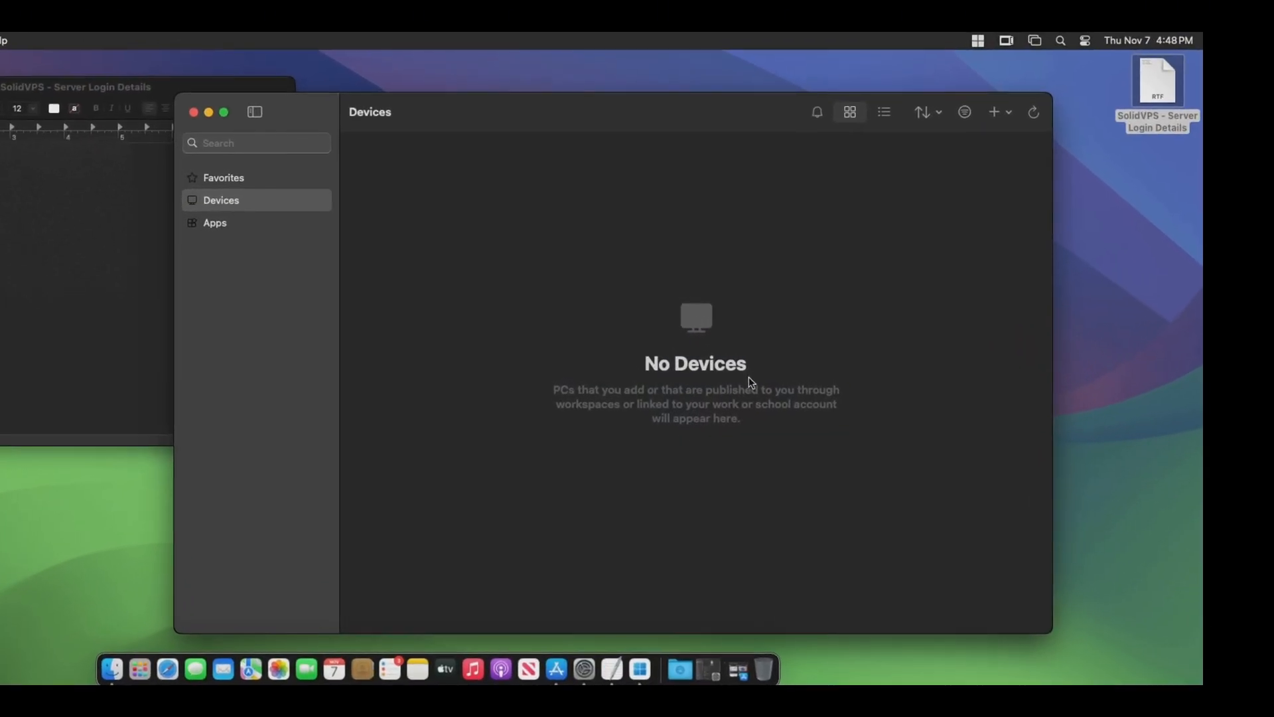
{"action": "left_click", "coordinate": [998, 112]}
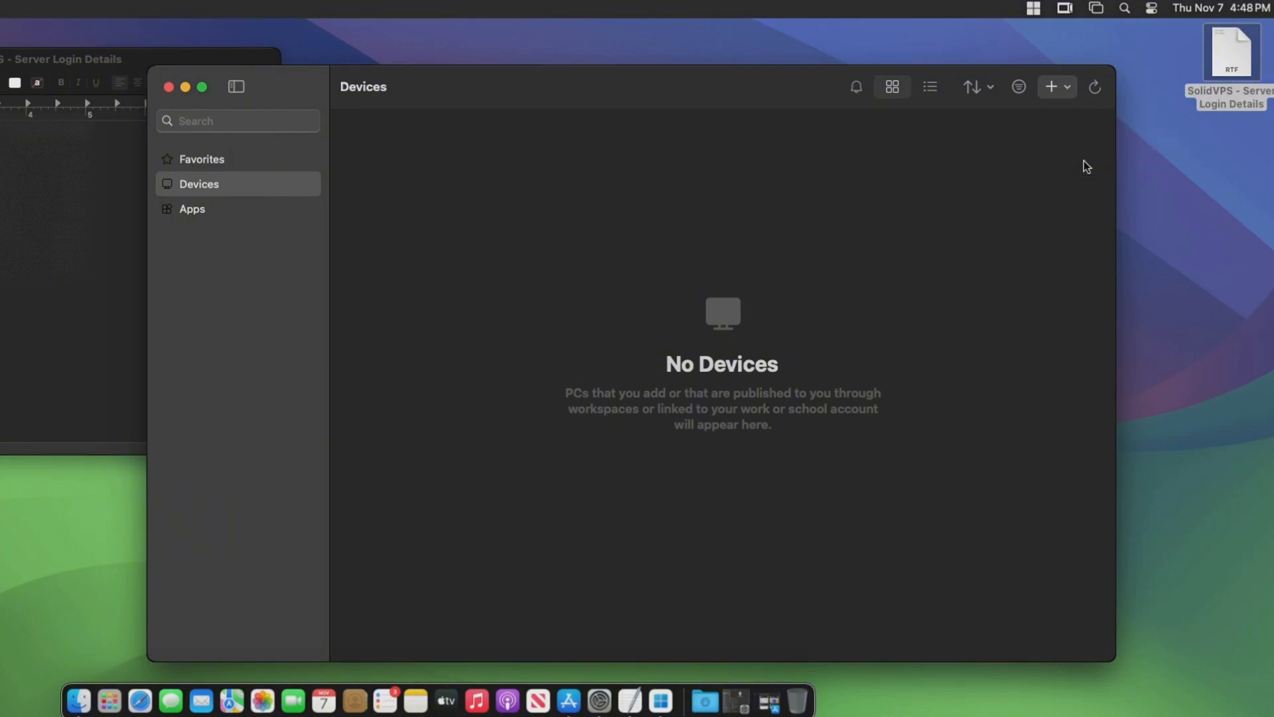
{"action": "left_click", "coordinate": [1050, 86]}
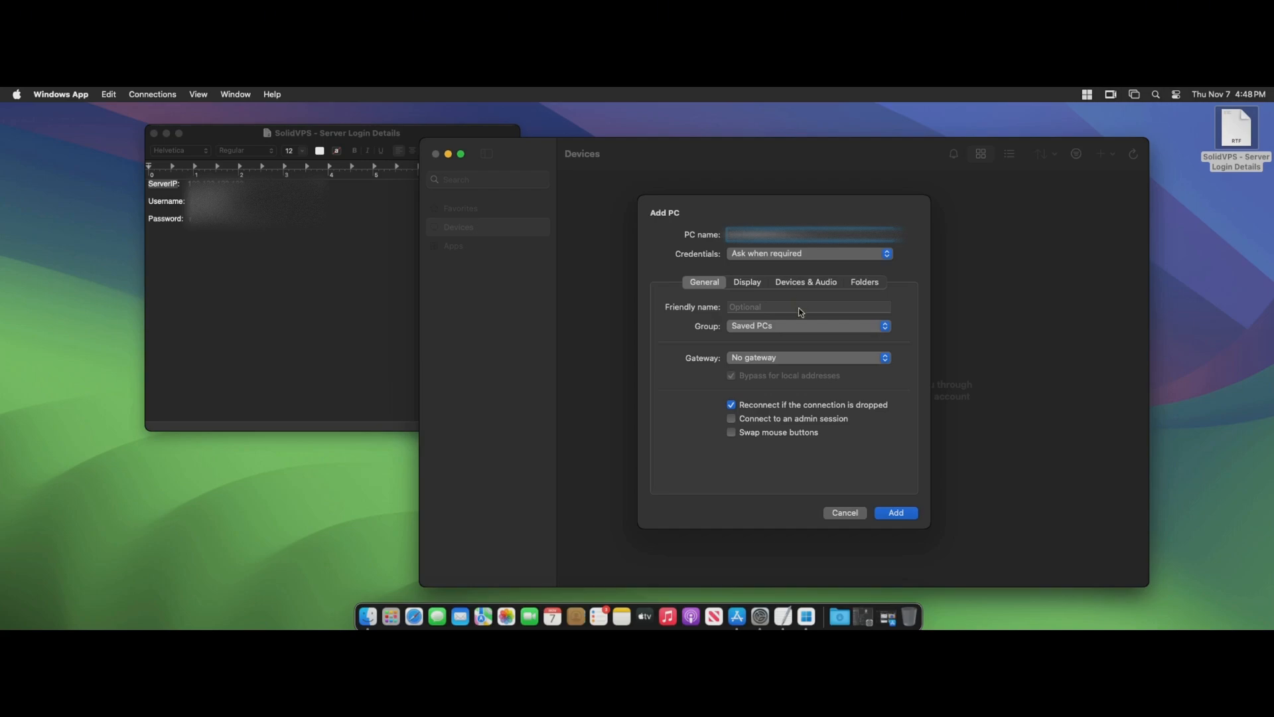
Give the new PC the friendly name 'MySolidVPS' and add it
{"action": "left_click", "coordinate": [807, 307]}
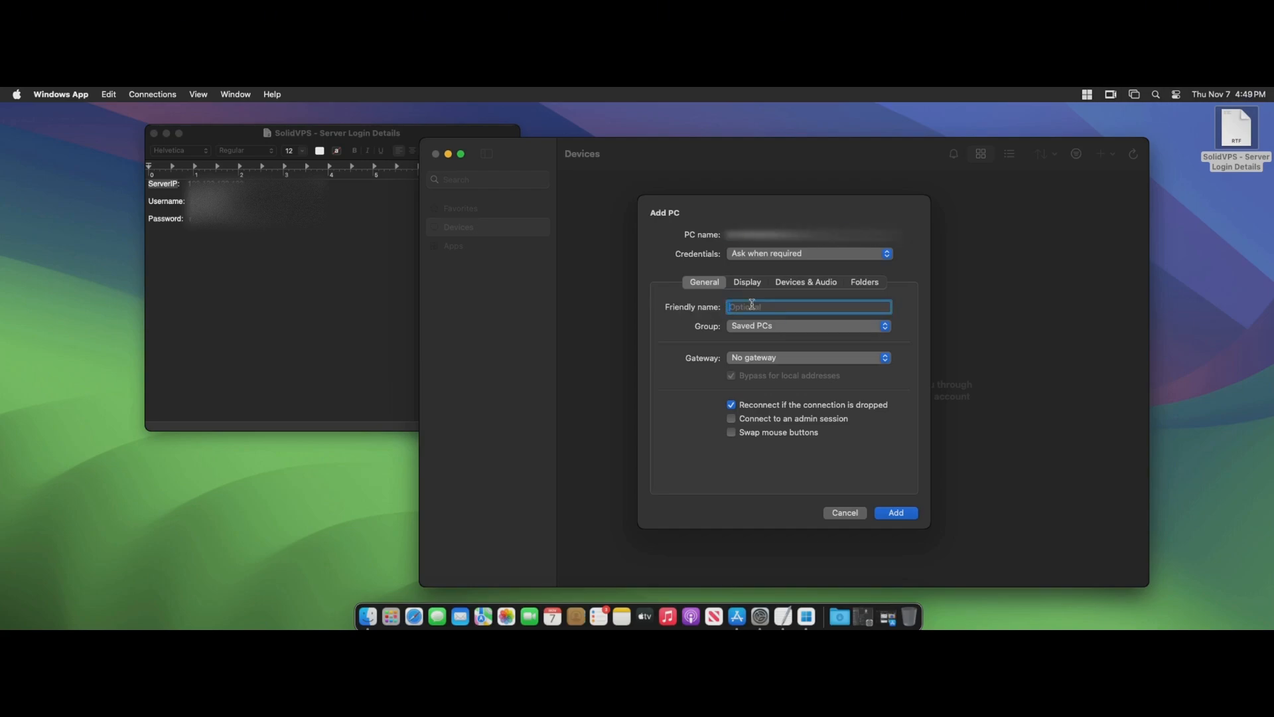
{"action": "type", "text": "My"}
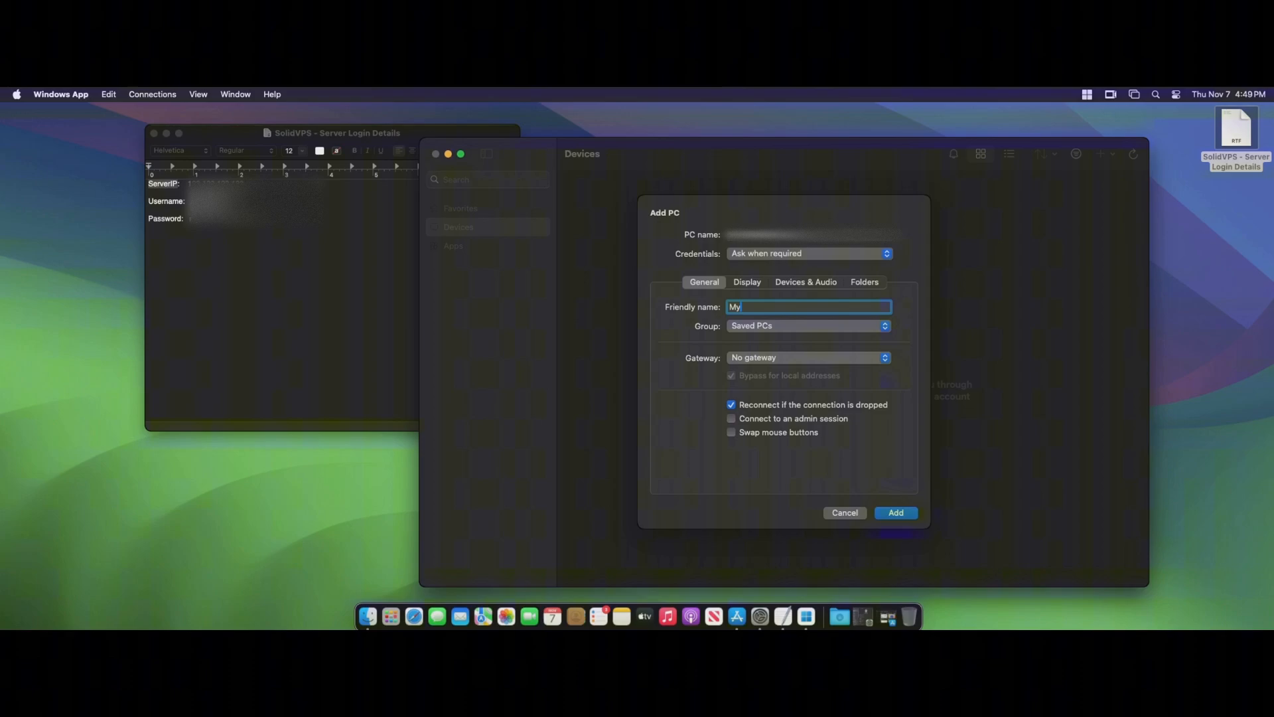
{"action": "type", "text": "SolidVP"}
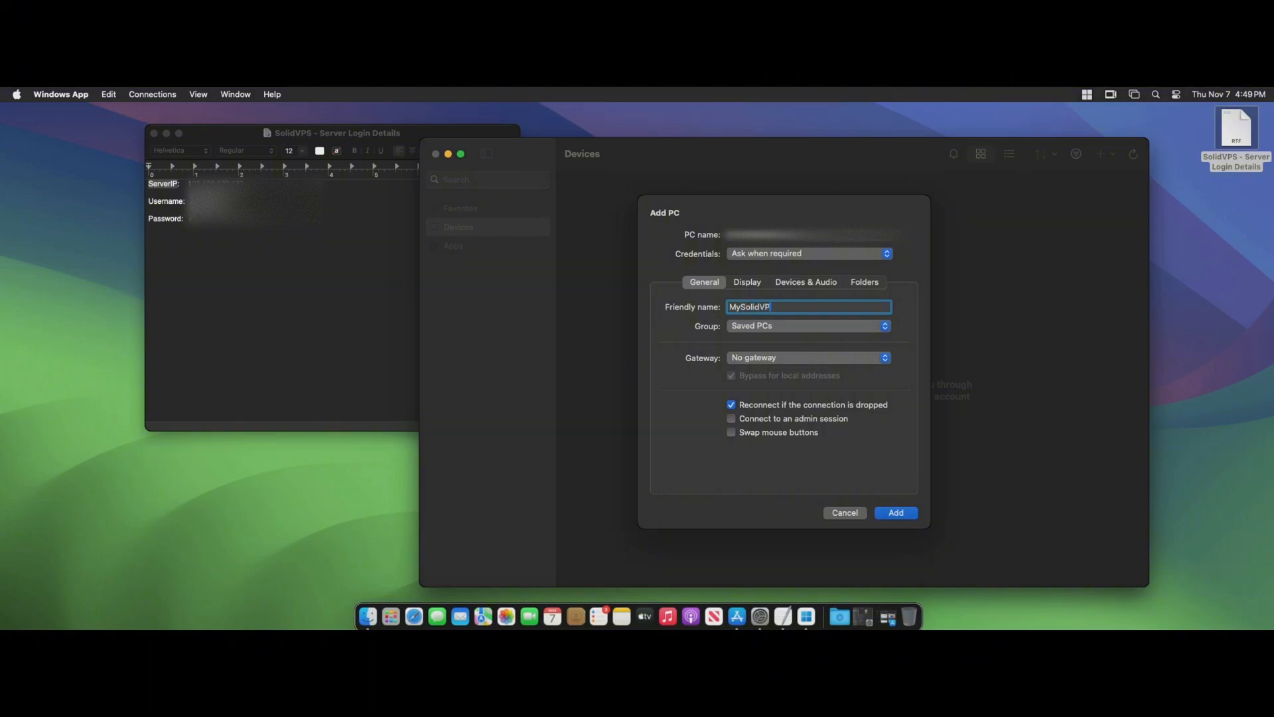
{"action": "type", "text": "S"}
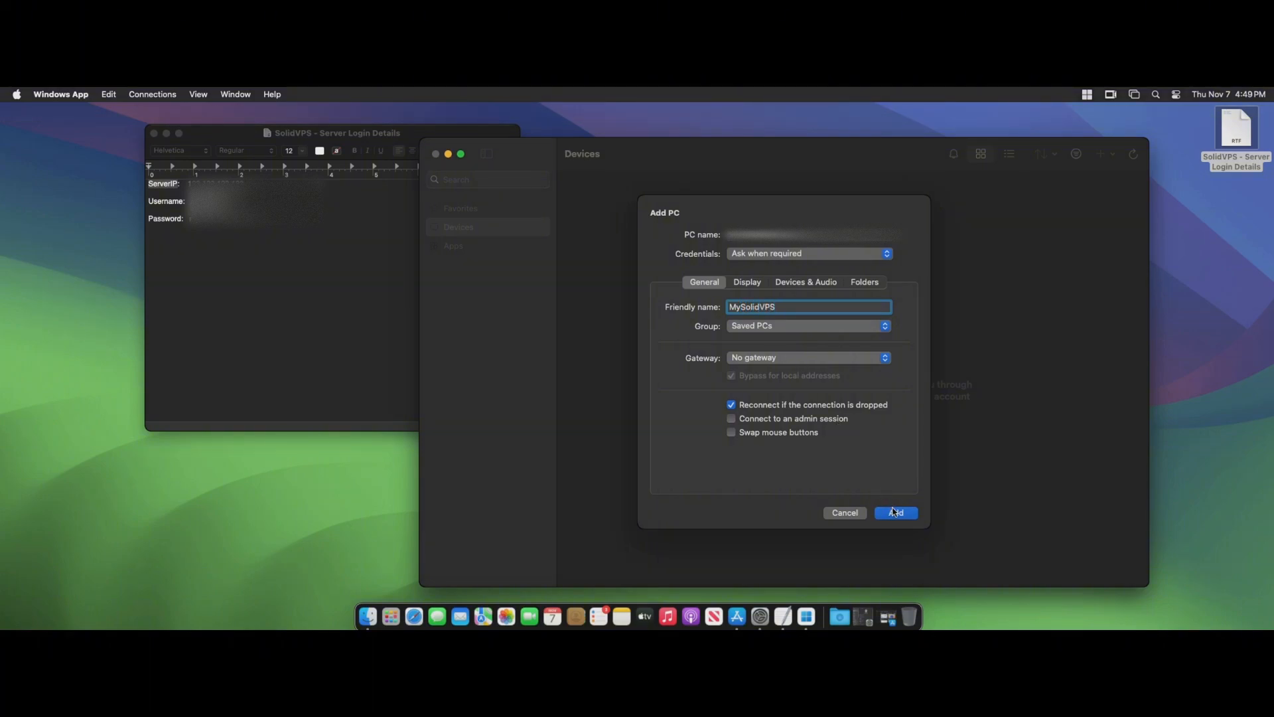
{"action": "left_click", "coordinate": [894, 513]}
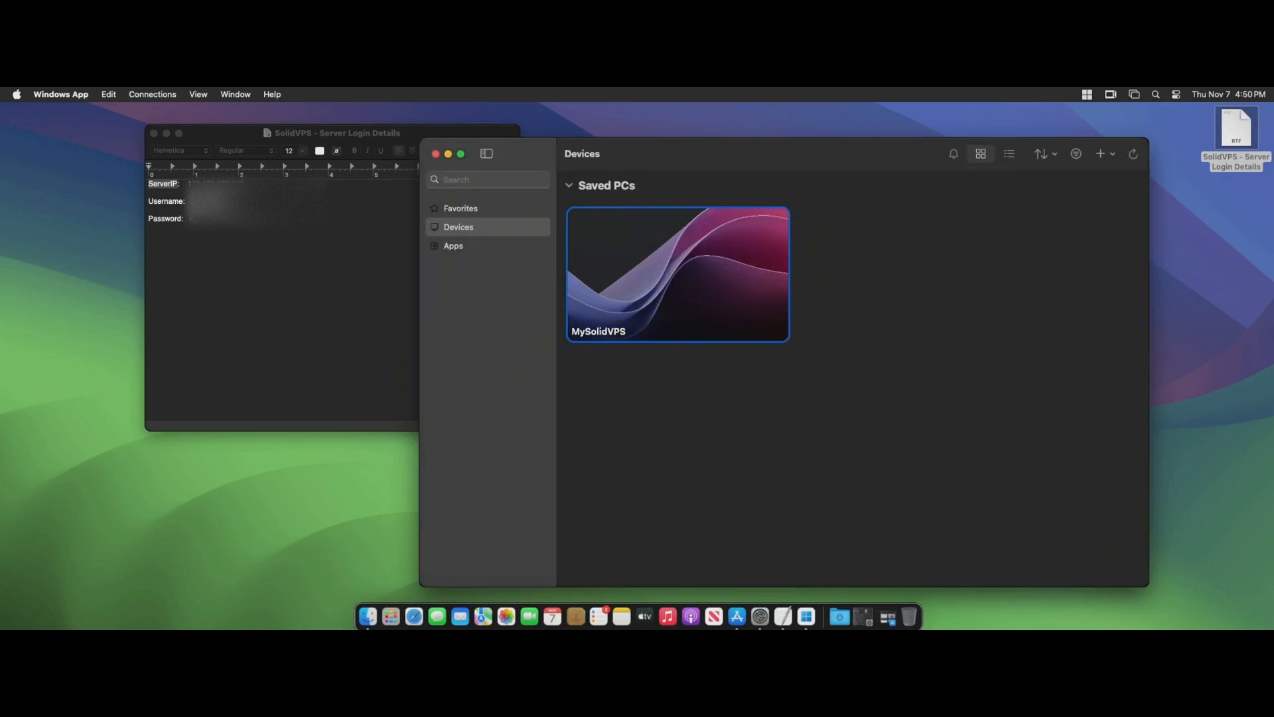
Connect to MySolidVPS, logging in with username 'admin' and its password
{"action": "left_click", "coordinate": [691, 397]}
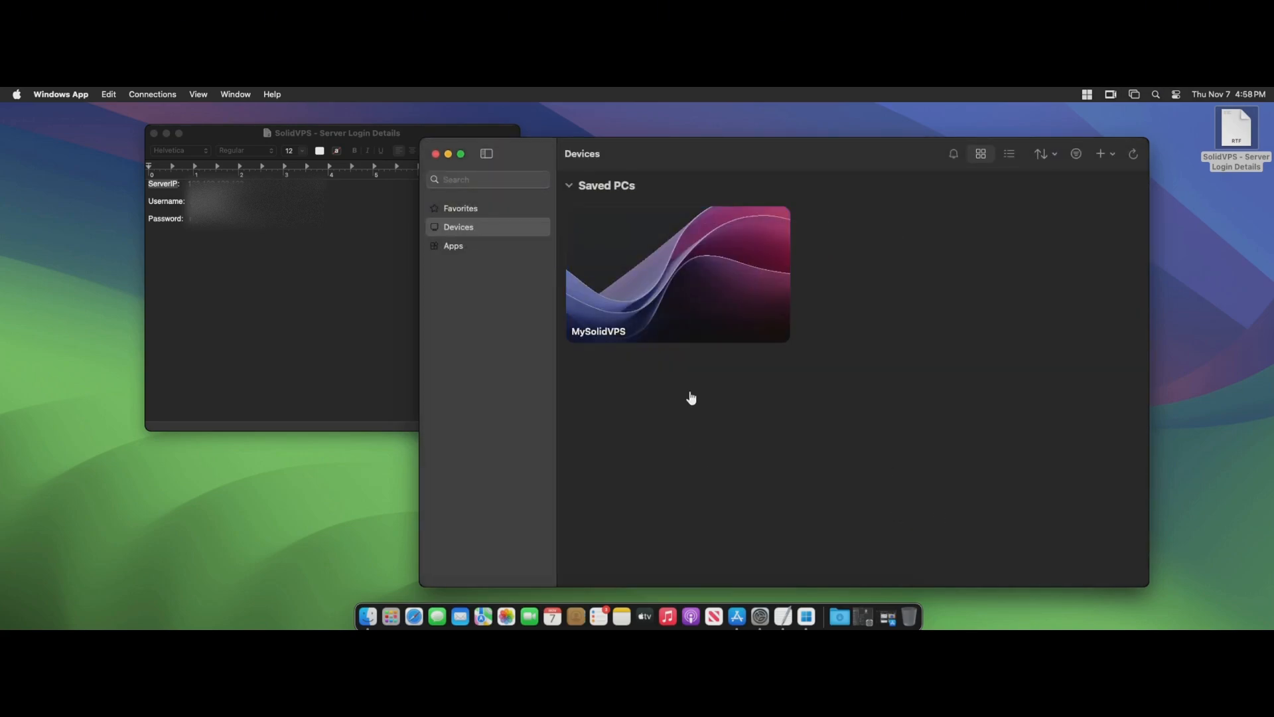
{"action": "double_click", "coordinate": [677, 274]}
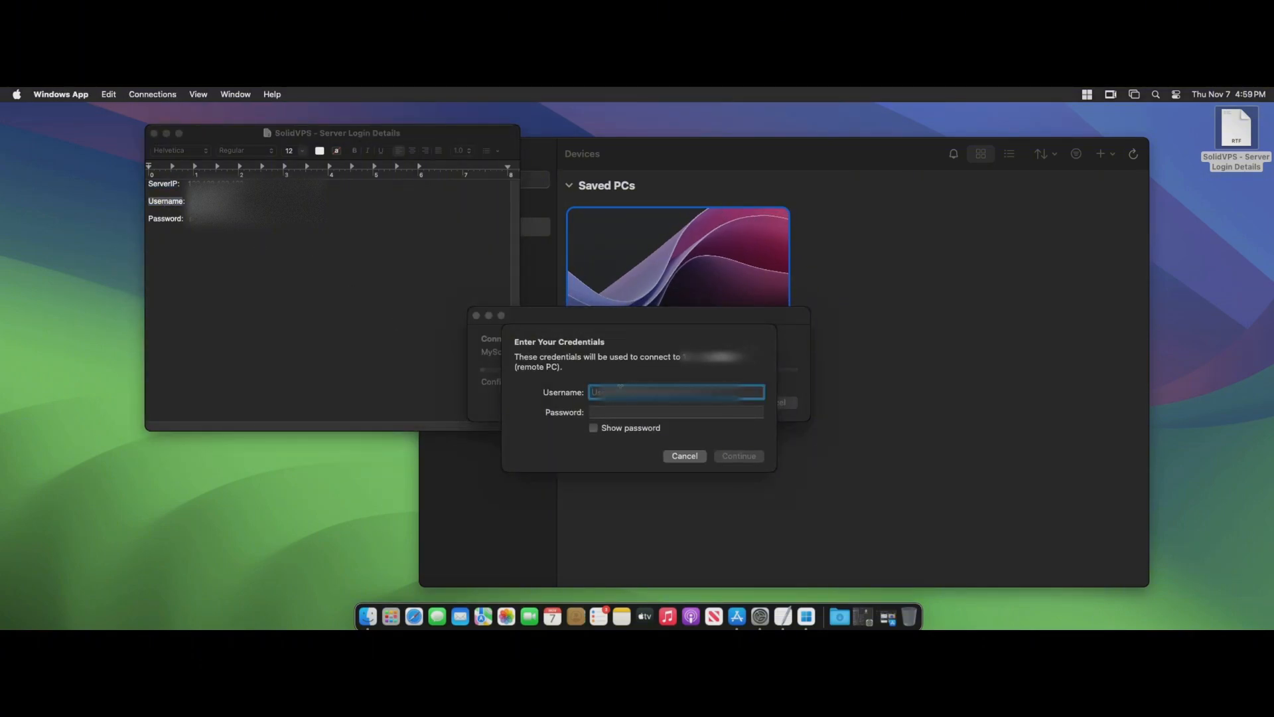
{"action": "type", "text": "admin"}
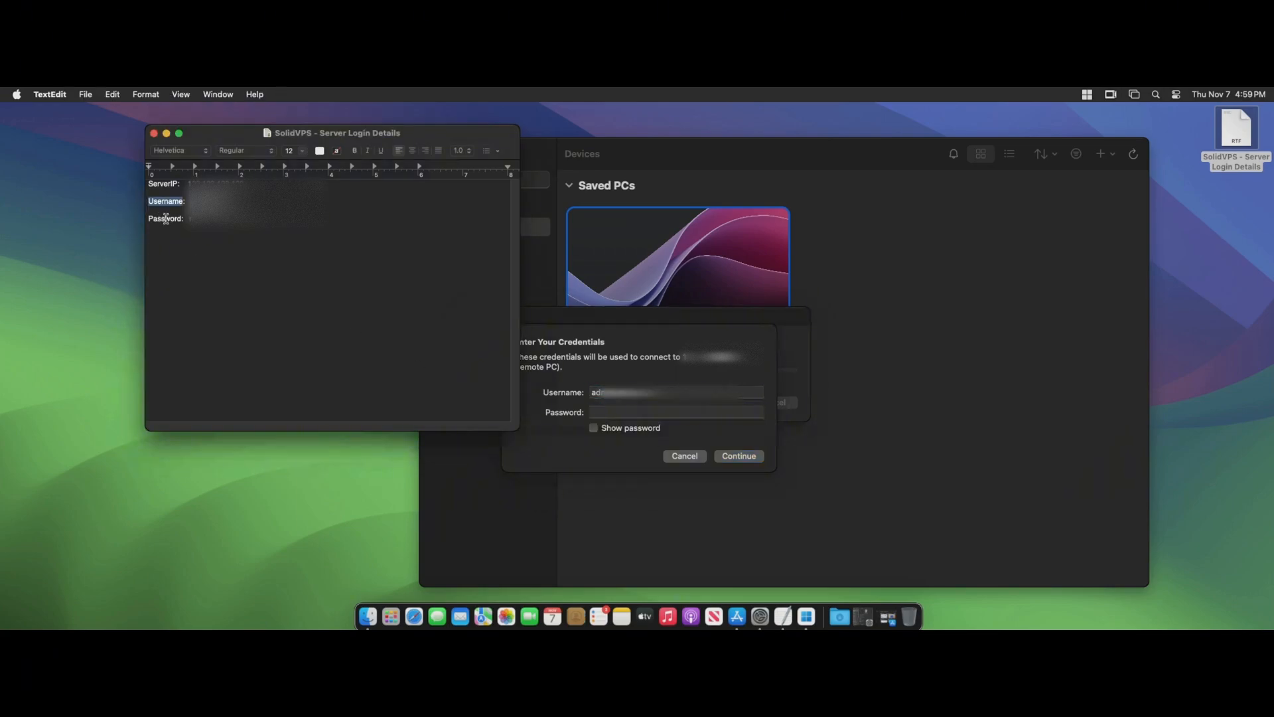
{"action": "left_click", "coordinate": [674, 412]}
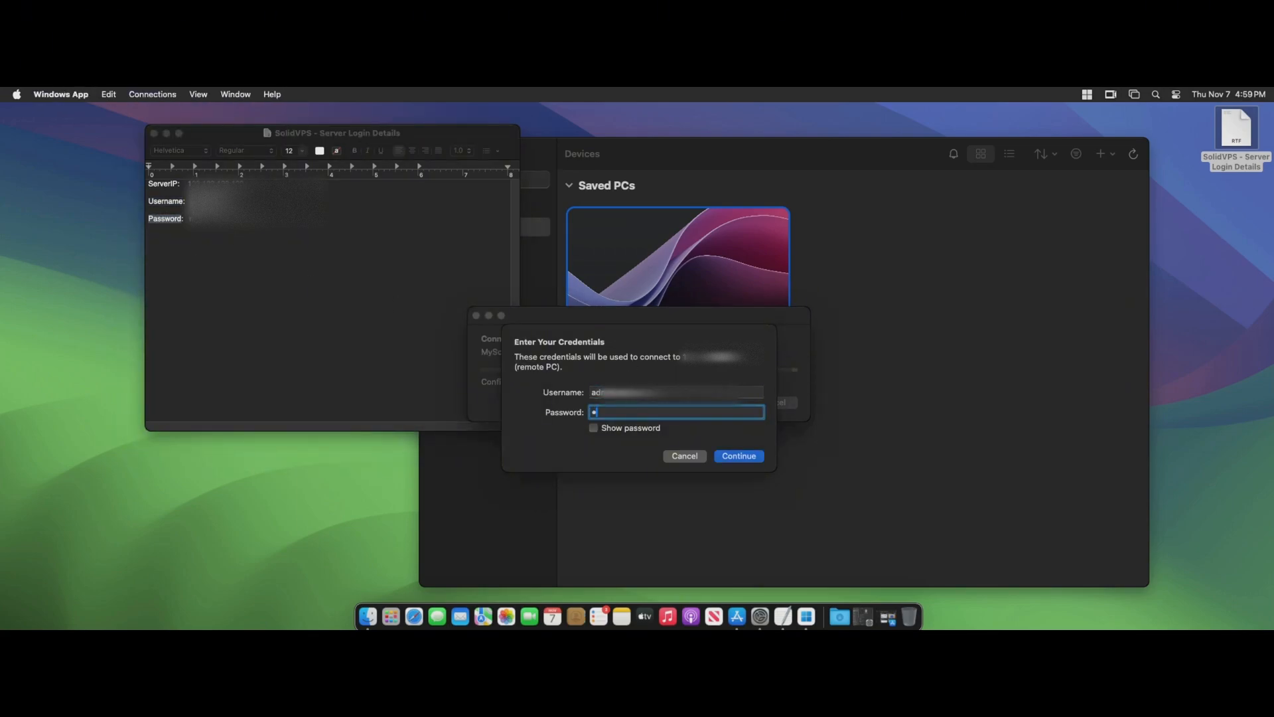
{"action": "type", "text": "password"}
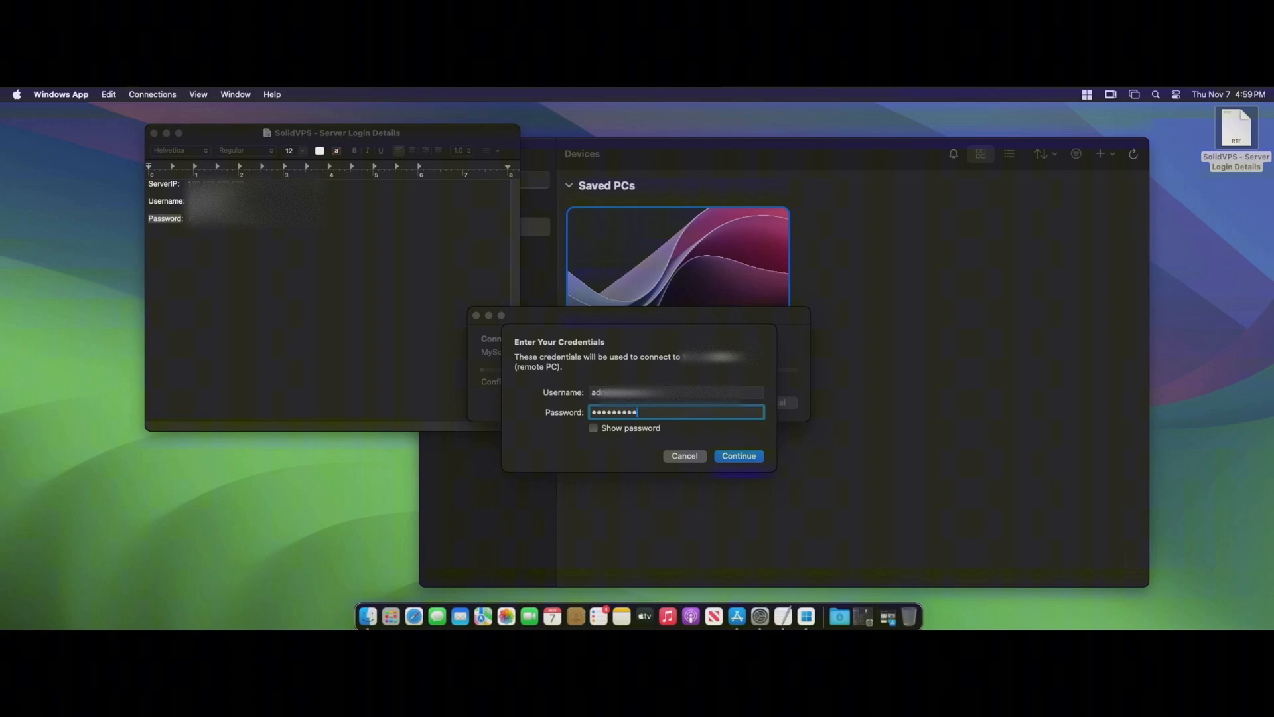
{"action": "left_click", "coordinate": [738, 456]}
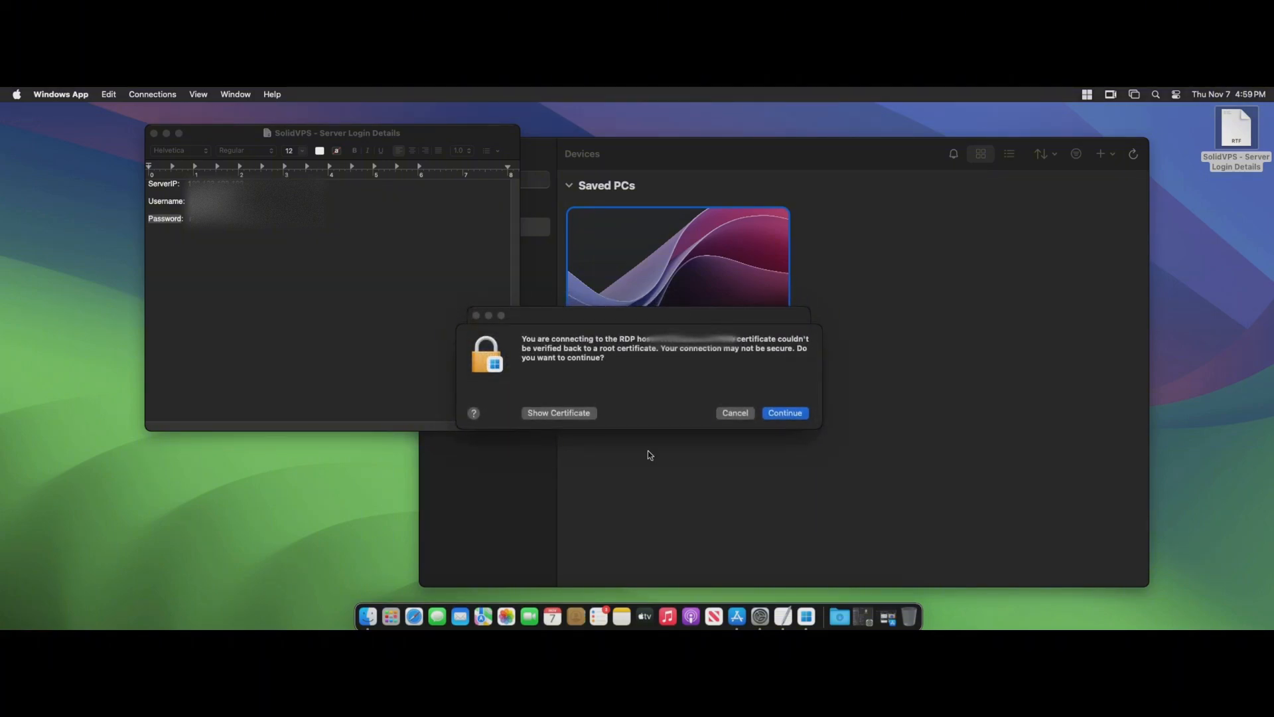
{"action": "mouse_move", "coordinate": [673, 433]}
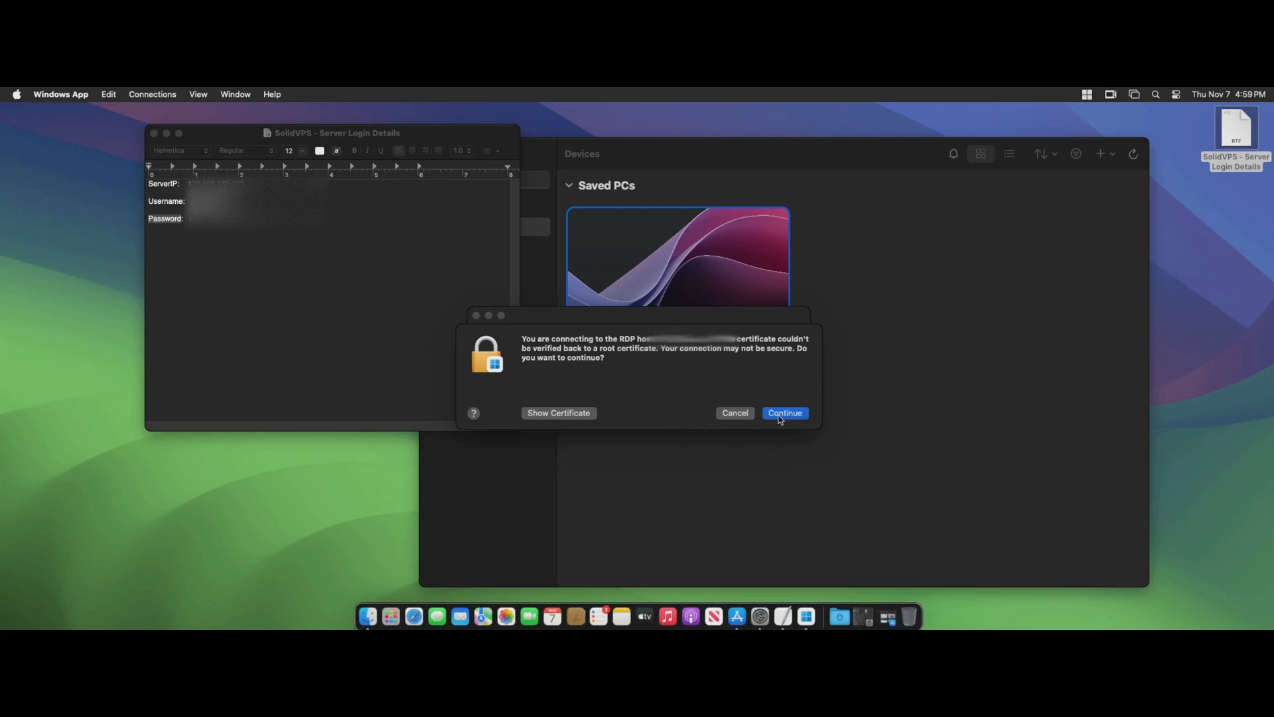
Accept the unverified certificate warning to reach the remote desktop
{"action": "left_click", "coordinate": [783, 413]}
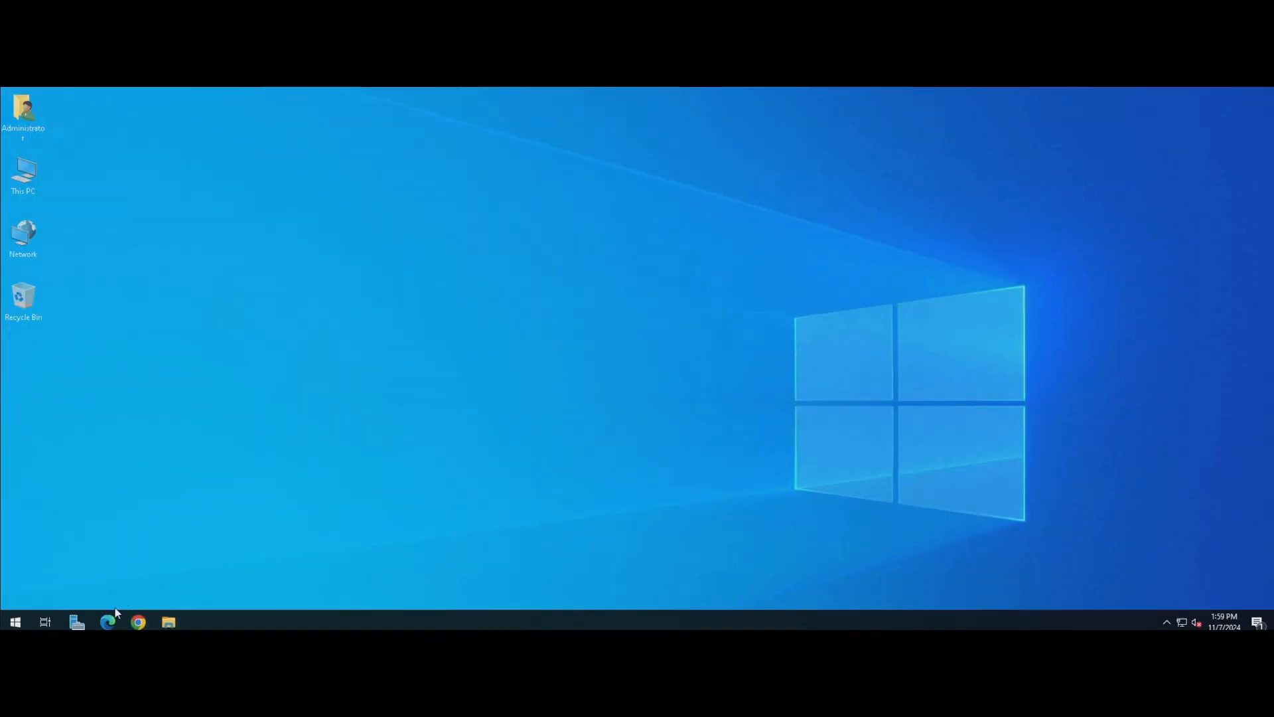
Open and close Edge on the remote desktop, then end the MySolidVPS session
{"action": "left_click", "coordinate": [138, 622]}
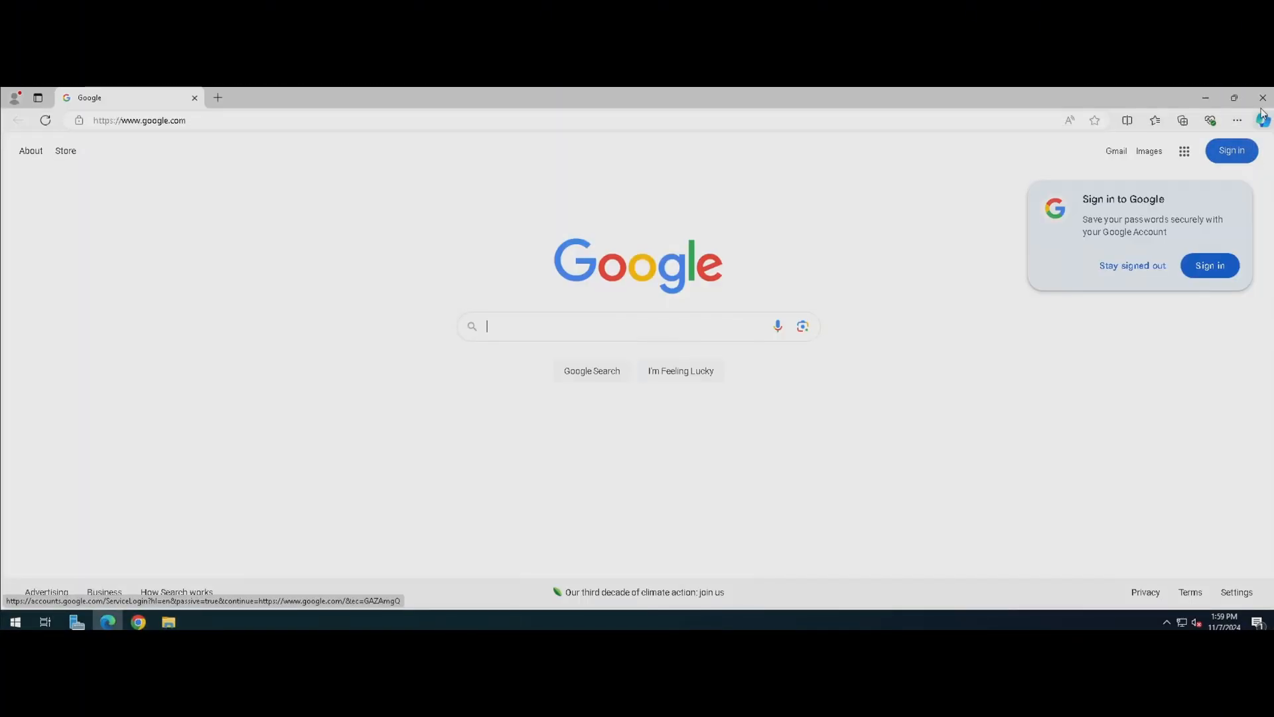
{"action": "left_click", "coordinate": [1262, 98]}
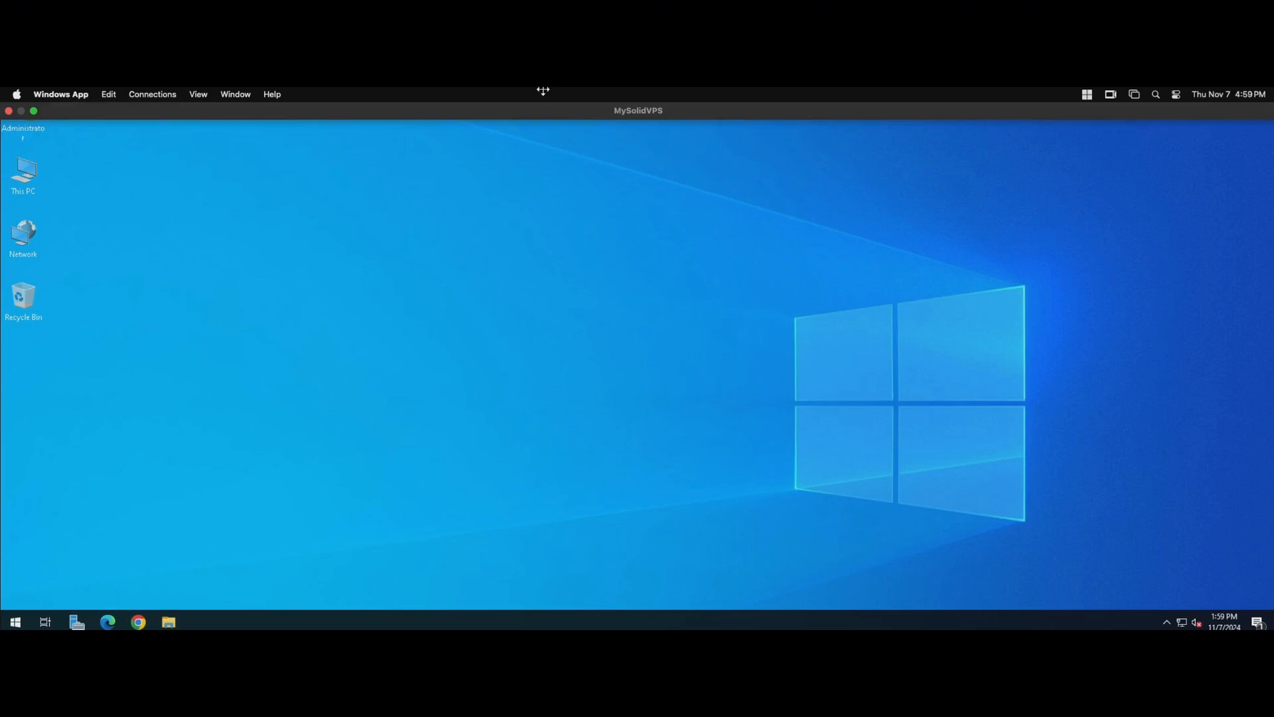
{"action": "mouse_move", "coordinate": [57, 113]}
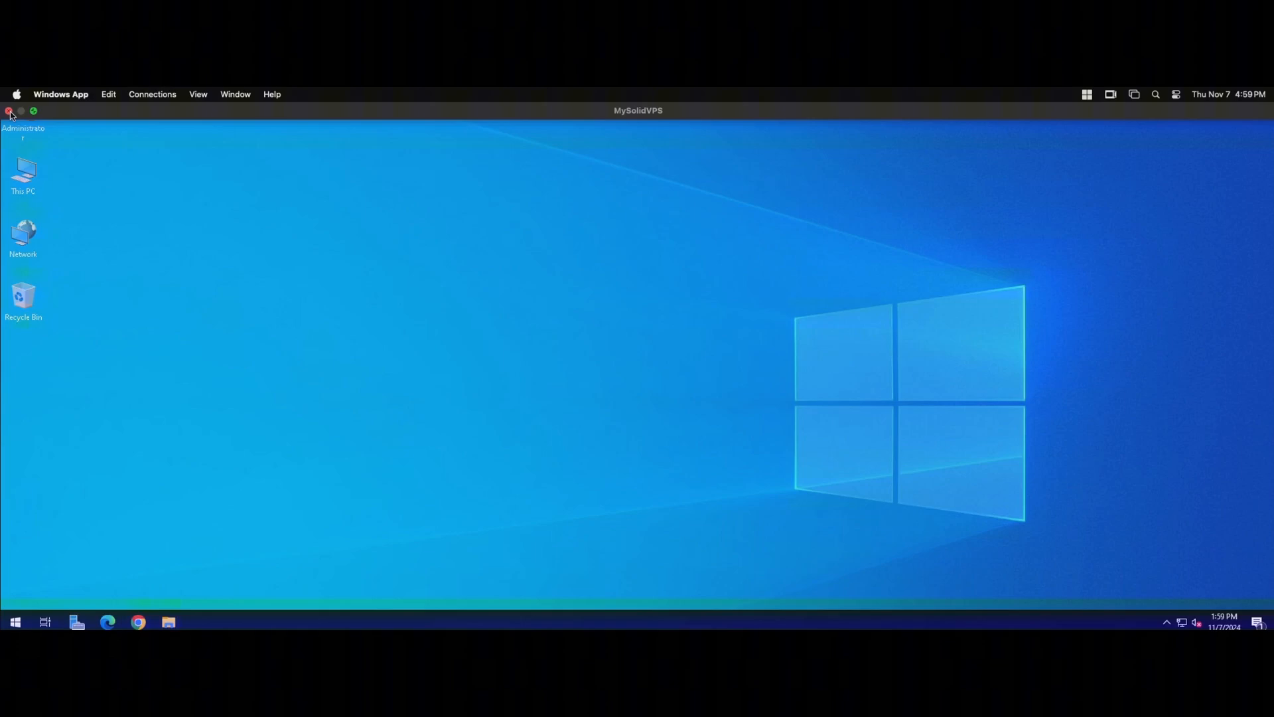
{"action": "left_click", "coordinate": [9, 111]}
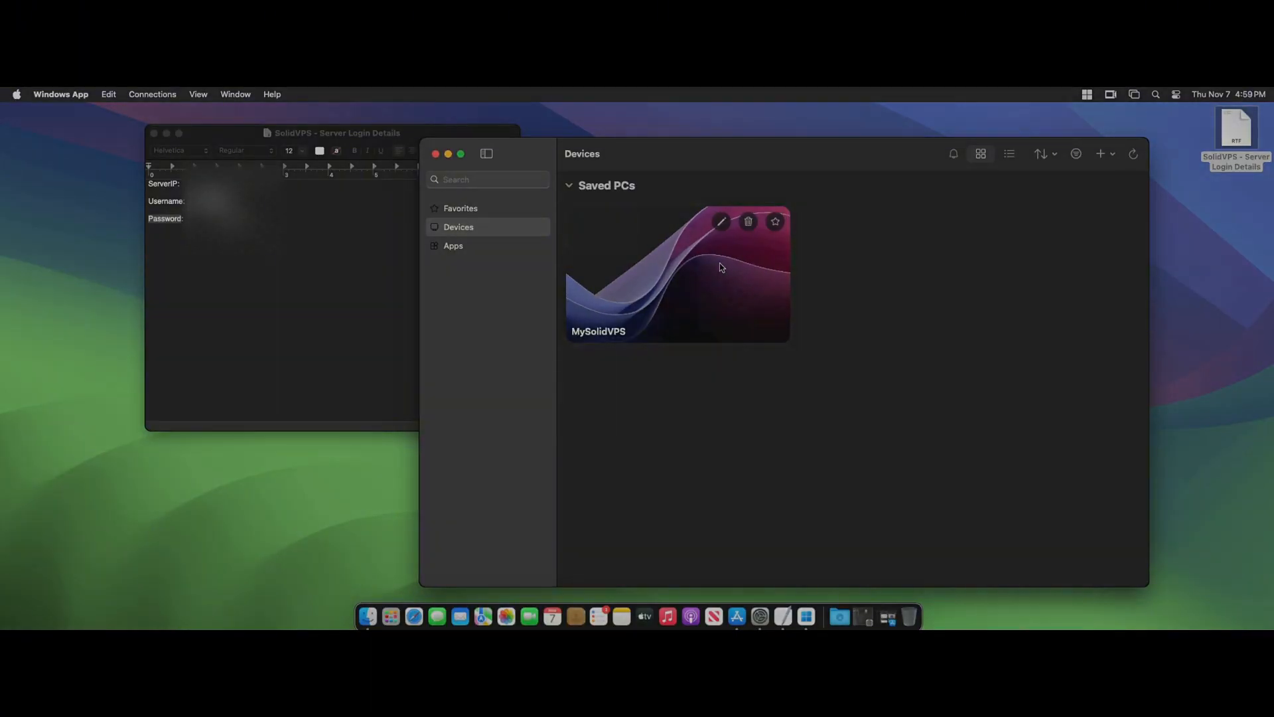